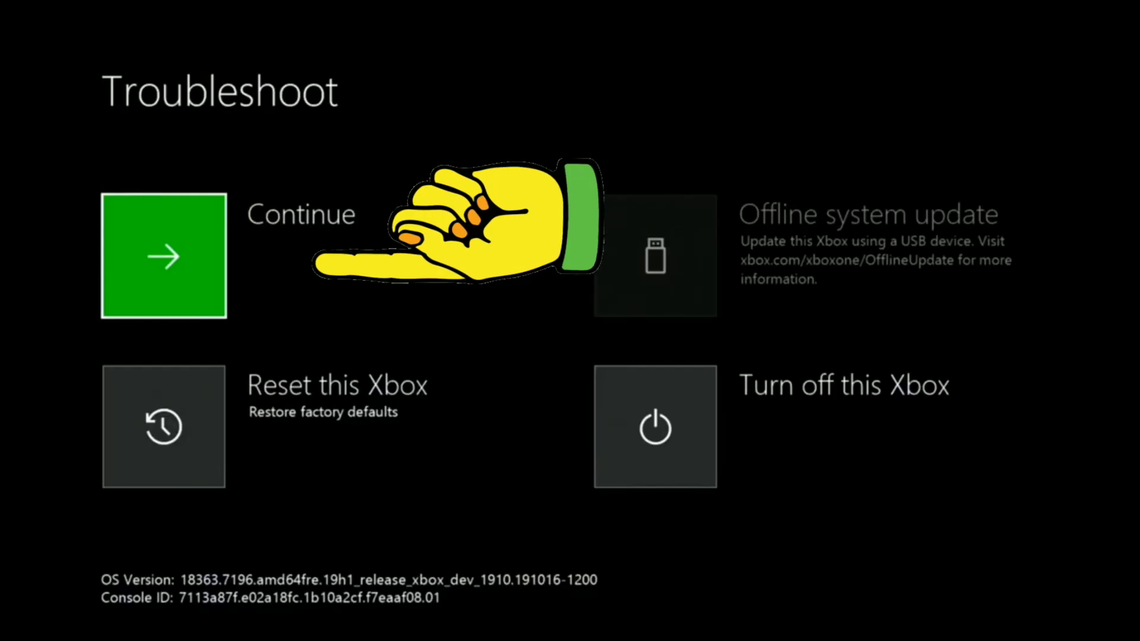
# Continue from the Troubleshoot screen so the console update starts downloading (step 1 of 3).
pyautogui.click(162, 255)
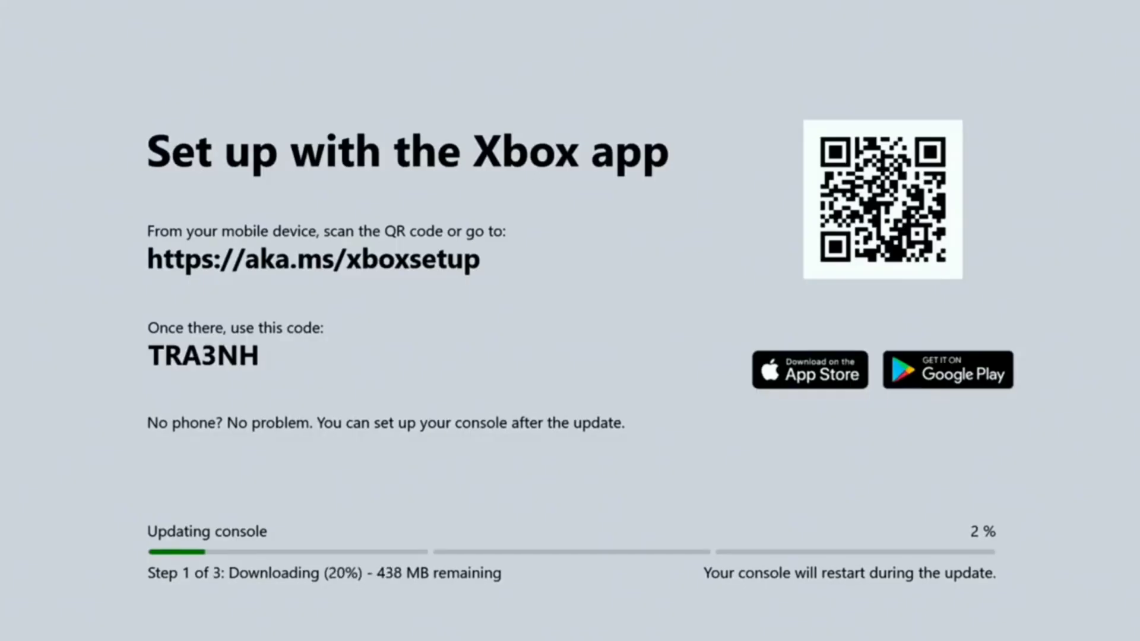